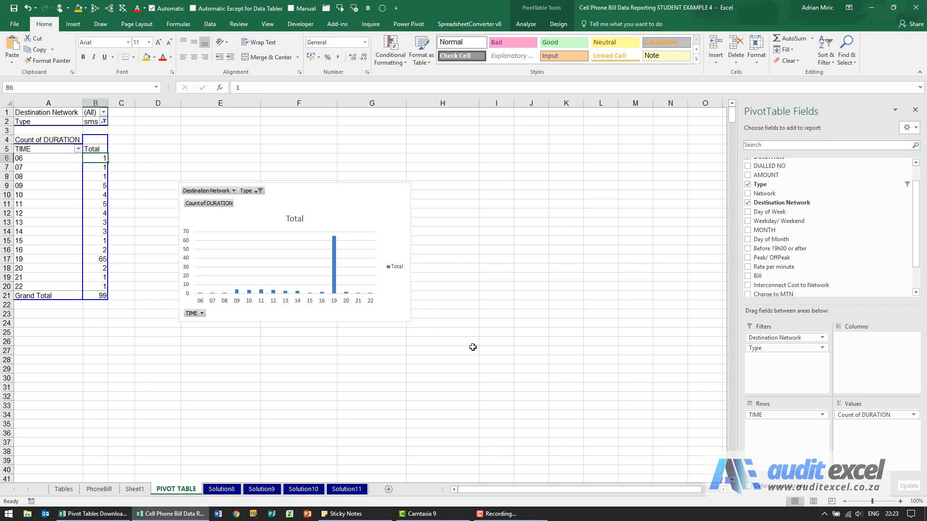
pyautogui.moveTo(484, 347)
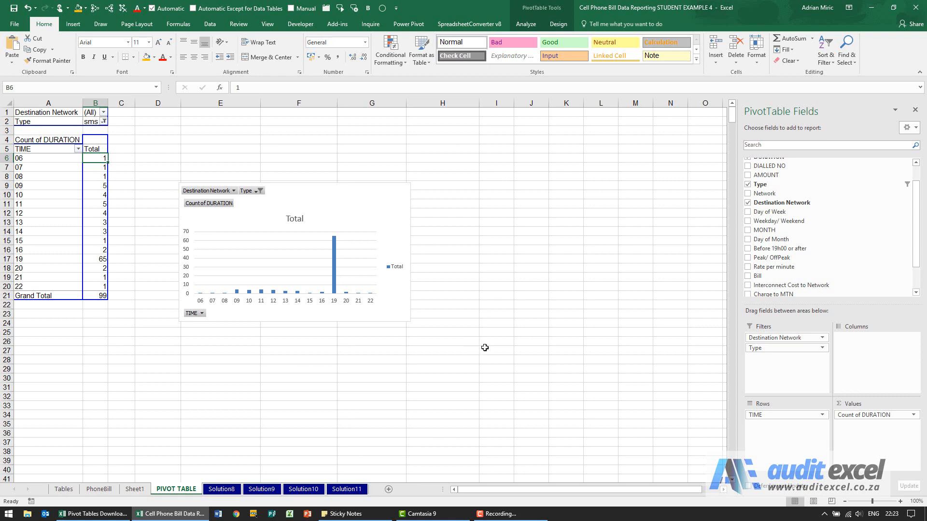
pyautogui.moveTo(123, 214)
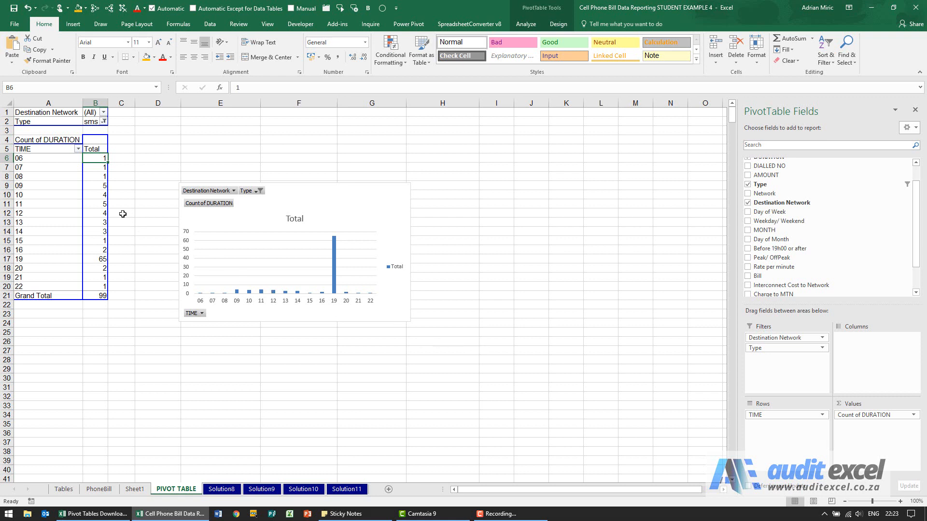
# Select a cell in the hourly pivot table and switch to the PivotTable Analyze tools
pyautogui.click(94, 194)
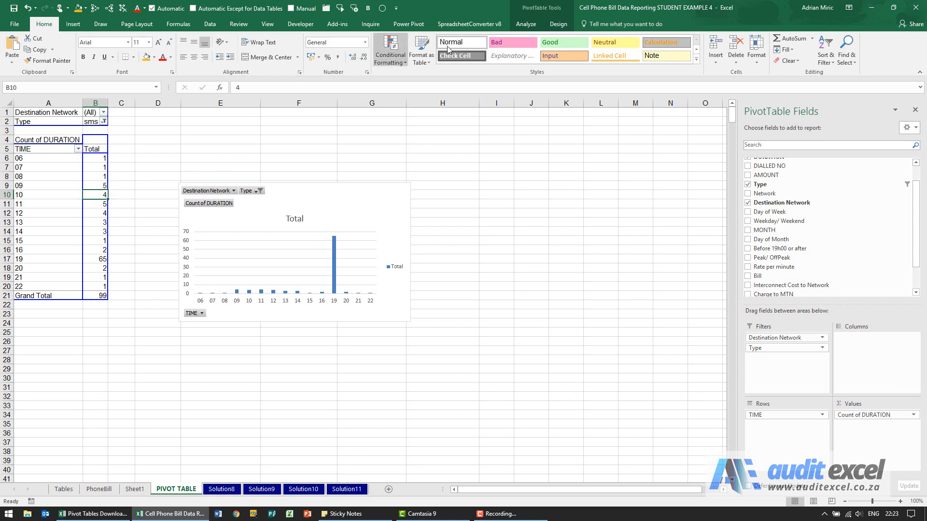
pyautogui.click(407, 49)
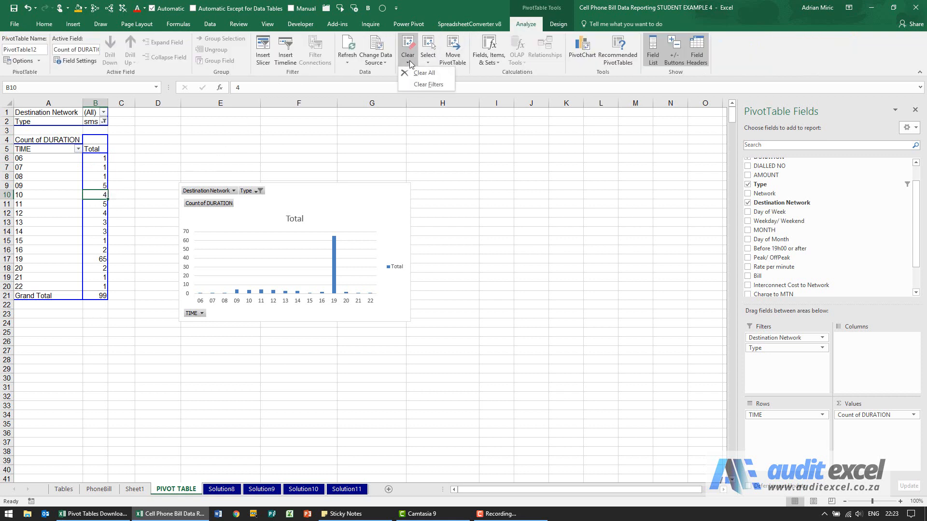
# Clear all pivot fields, add DATE to rows and ungroup the month labels into individual dates
pyautogui.click(424, 72)
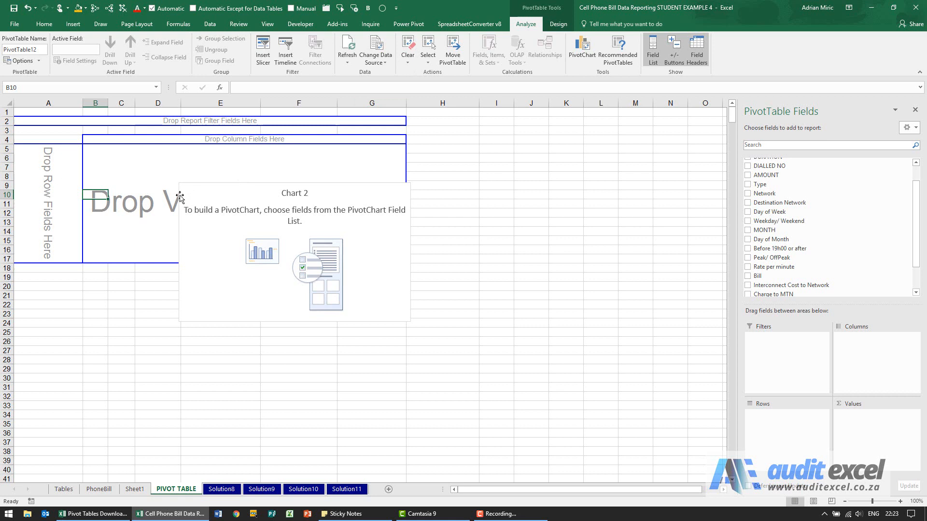
pyautogui.moveTo(180, 198)
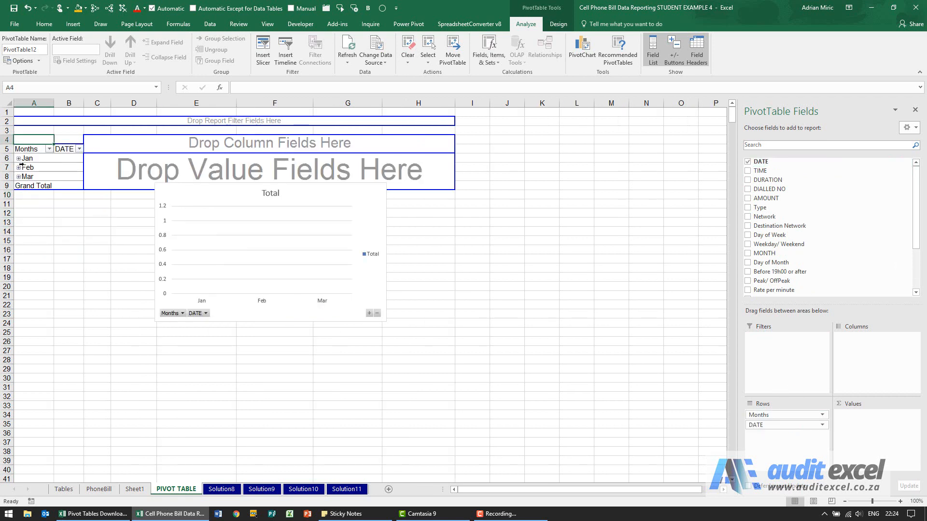
pyautogui.rightClick(26, 157)
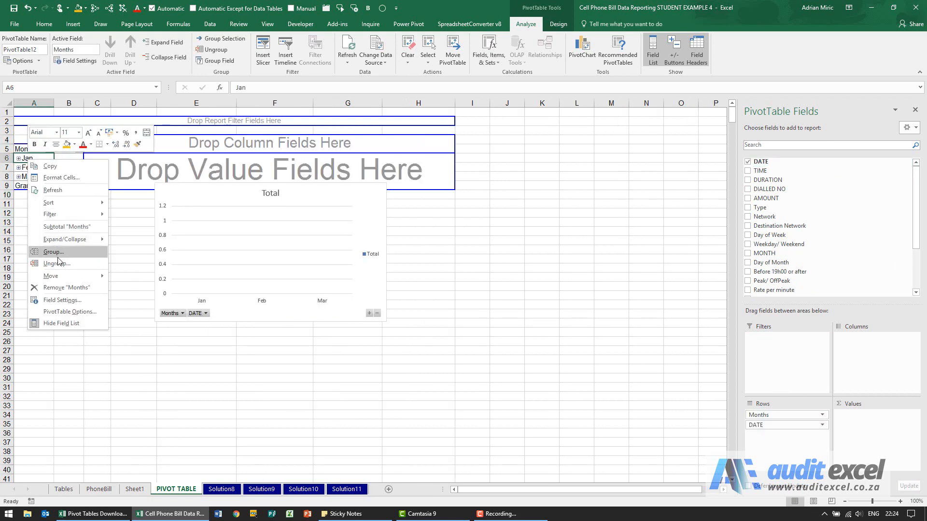
pyautogui.click(56, 263)
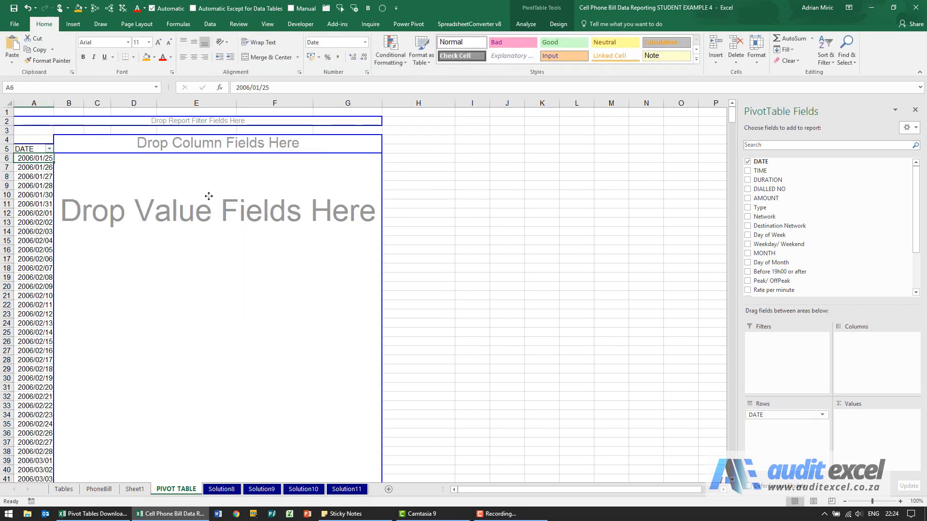
pyautogui.moveTo(125, 198)
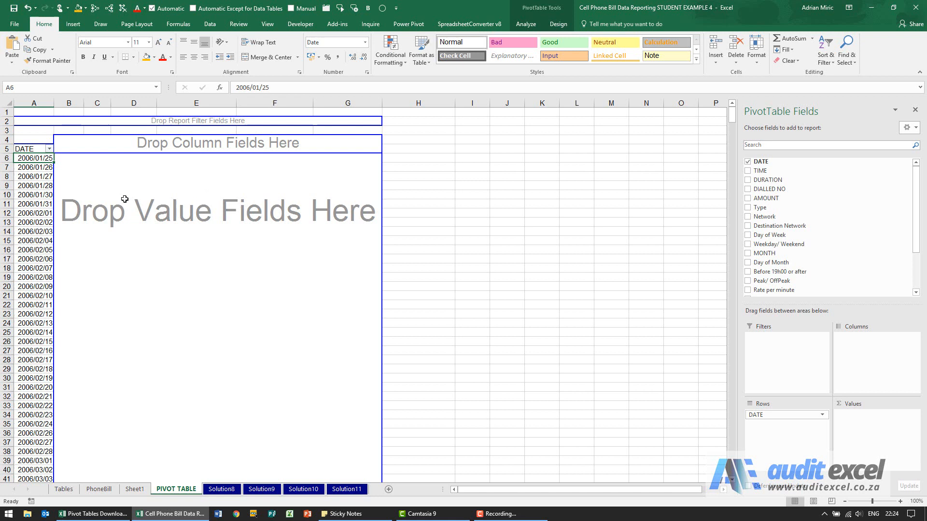
pyautogui.moveTo(36, 359)
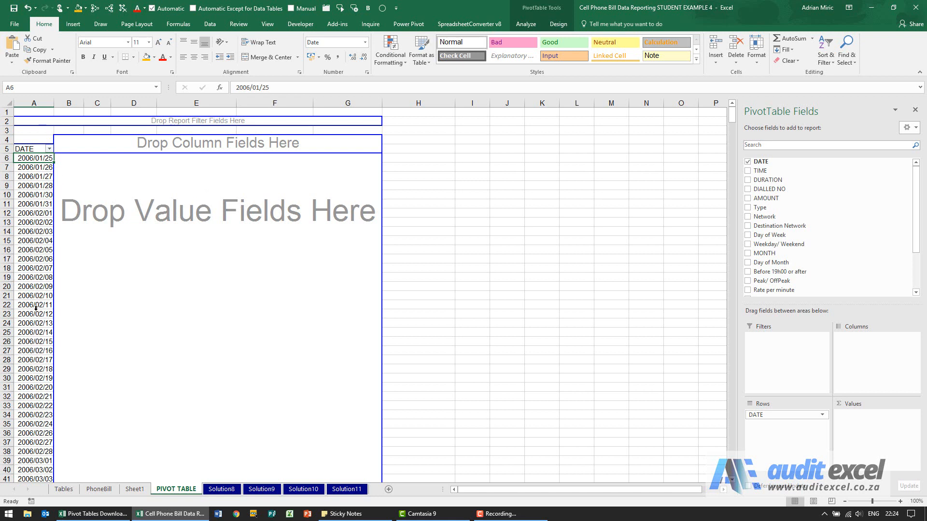
pyautogui.moveTo(50, 185)
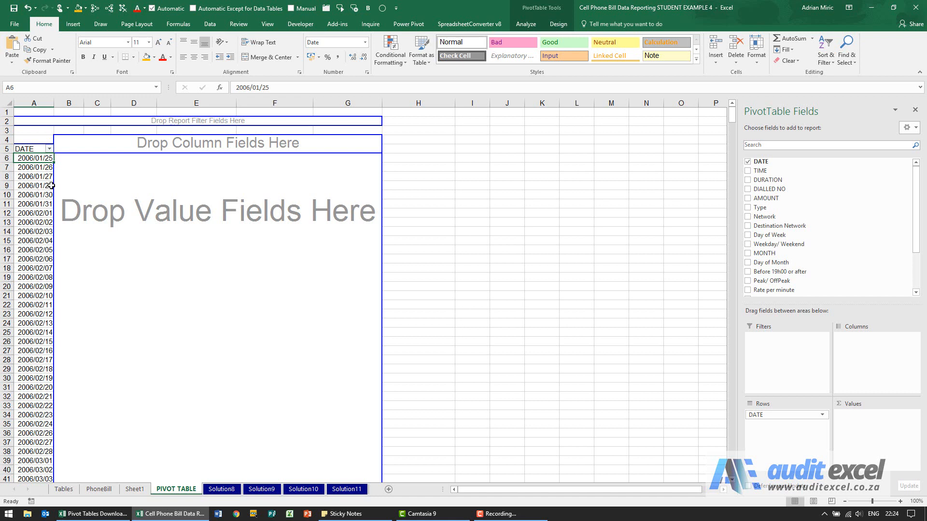
pyautogui.moveTo(34, 195)
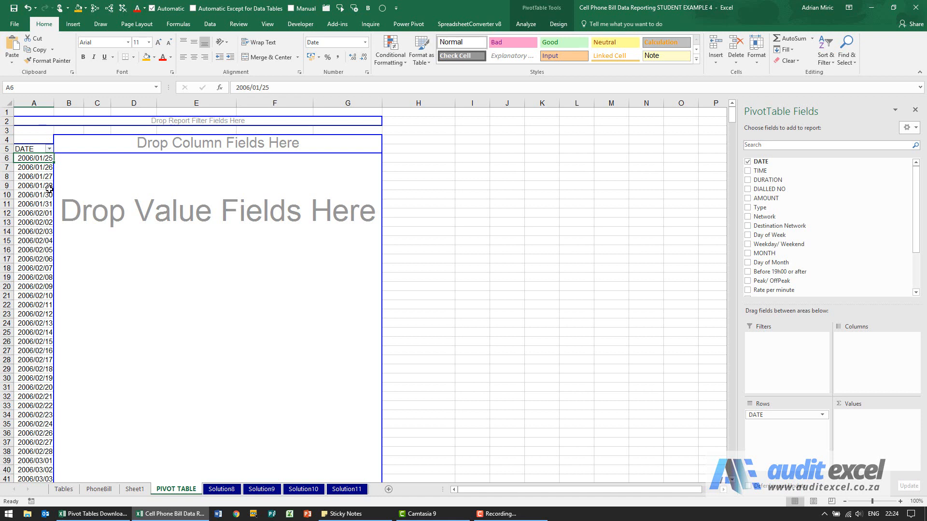
pyautogui.moveTo(44, 186)
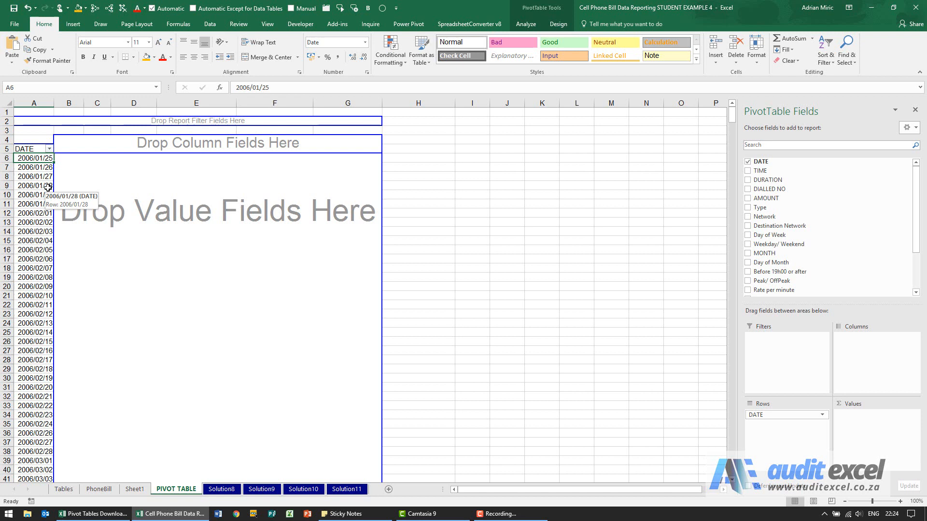
pyautogui.moveTo(654, 253)
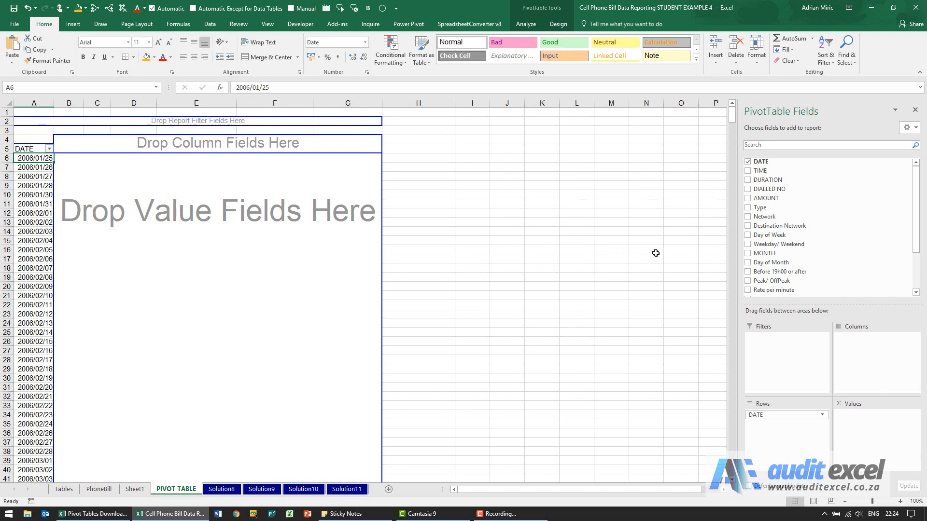
pyautogui.moveTo(780, 253)
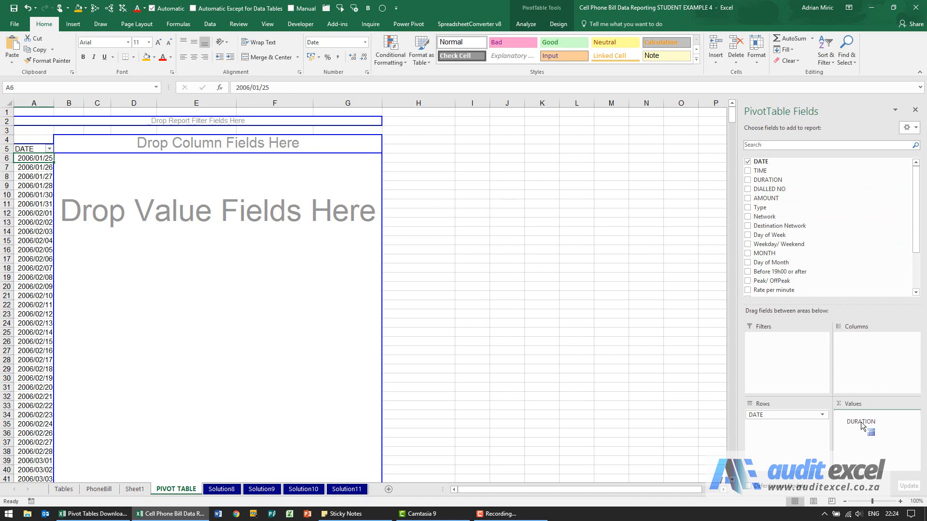
# Add DURATION to the Values area as Count of DURATION for each date
pyautogui.click(748, 179)
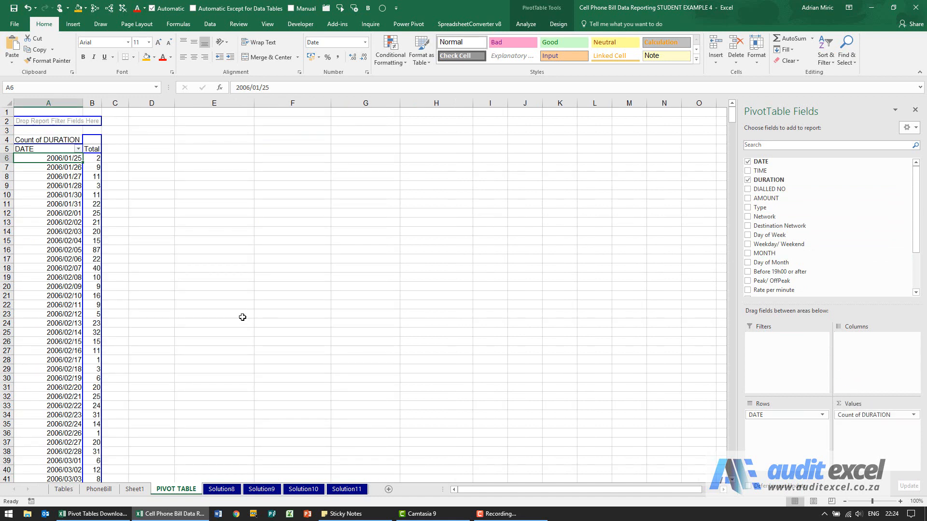
pyautogui.moveTo(108, 178)
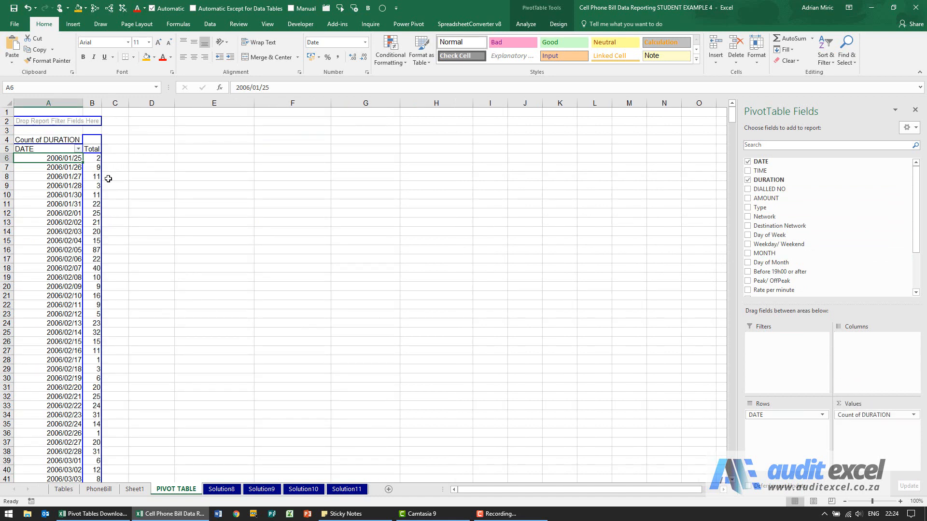
pyautogui.moveTo(83, 190)
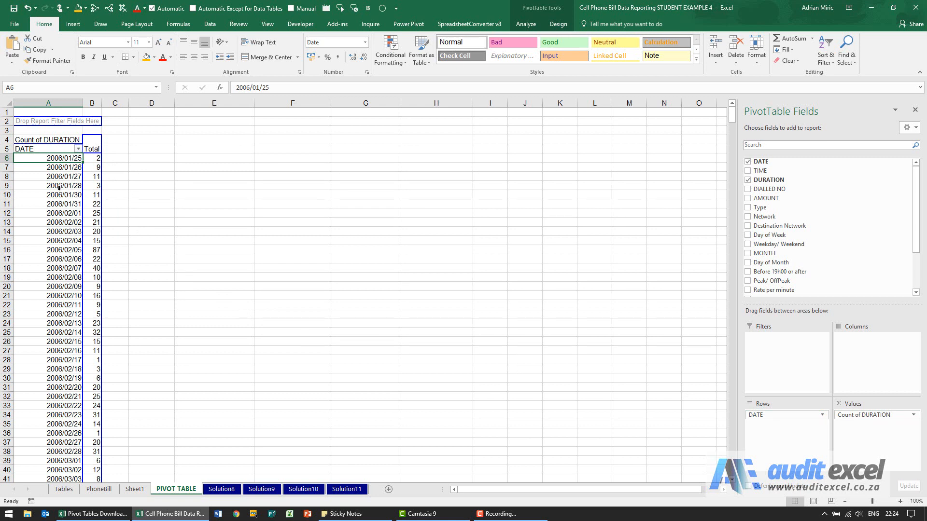
pyautogui.moveTo(56, 167)
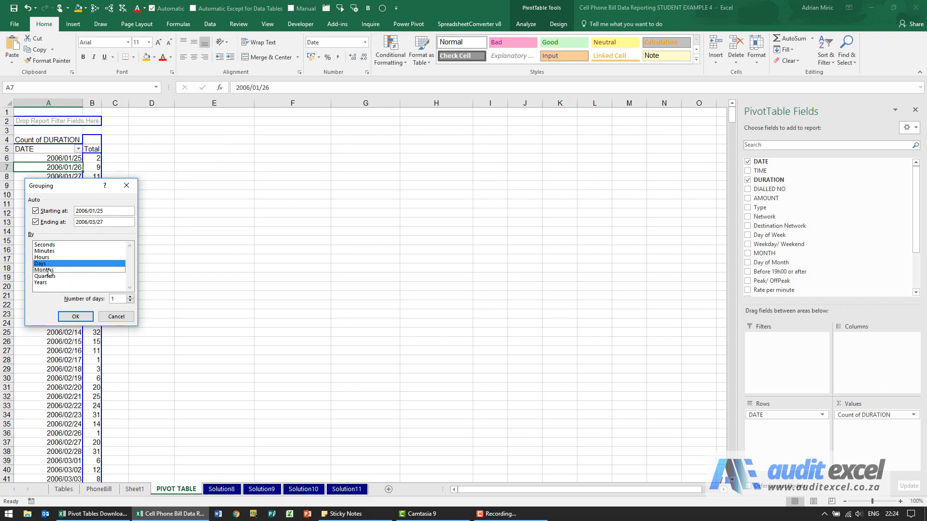
pyautogui.moveTo(115, 306)
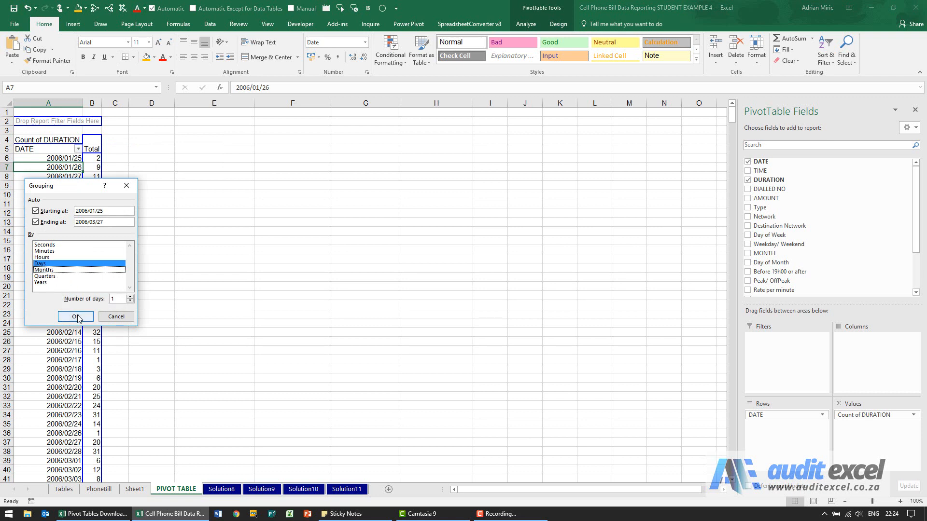
# Group the DATE rows by Days with number of days 1, giving labels like 25-Jan
pyautogui.click(74, 317)
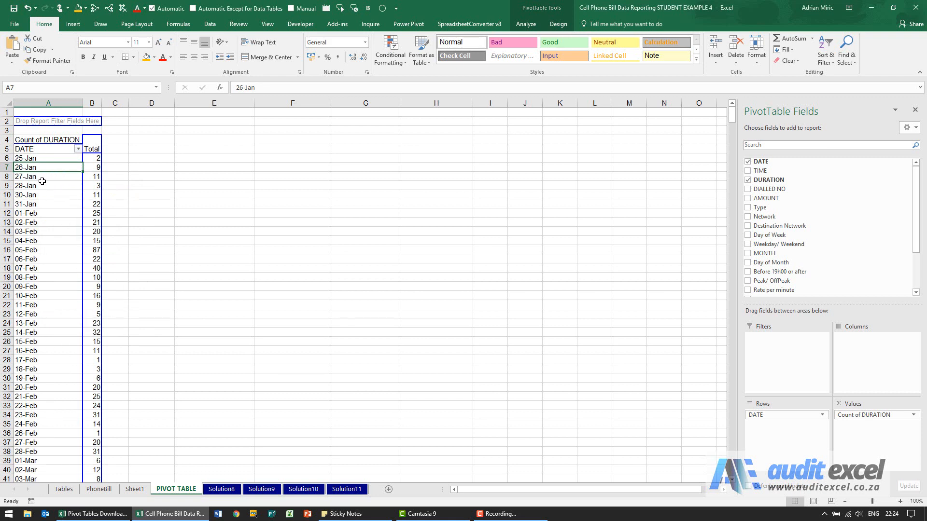
pyautogui.moveTo(42, 190)
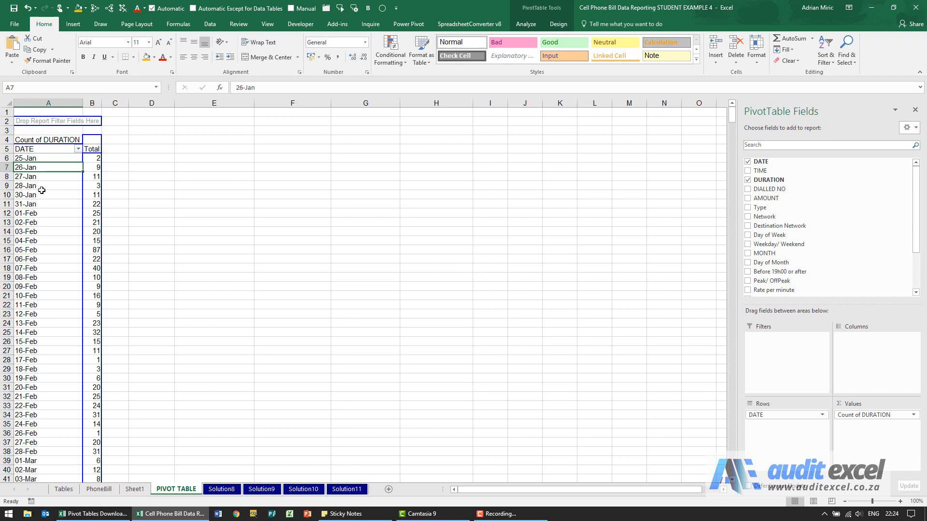
pyautogui.moveTo(45, 167)
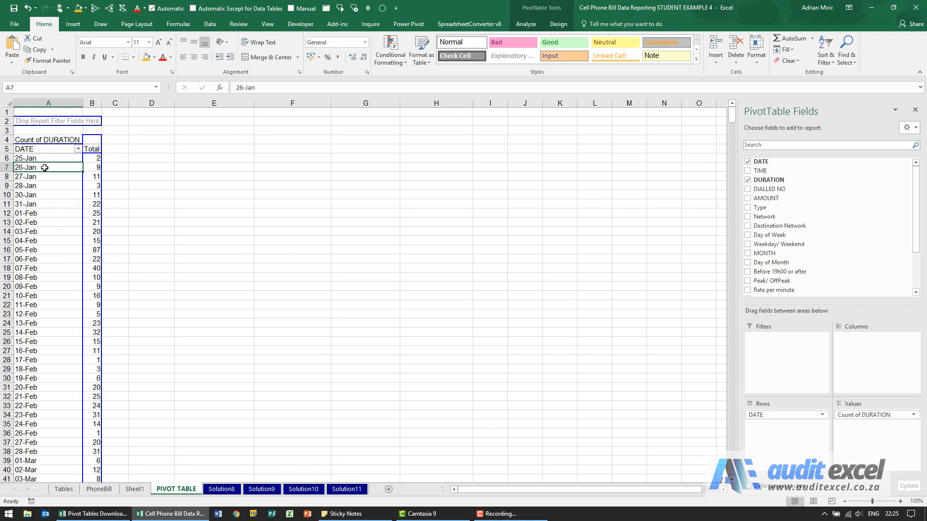
# In DATE Field Settings, Layout & Print, enable 'Show items with no data' so every day from 01-Jan is listed
pyautogui.rightClick(25, 167)
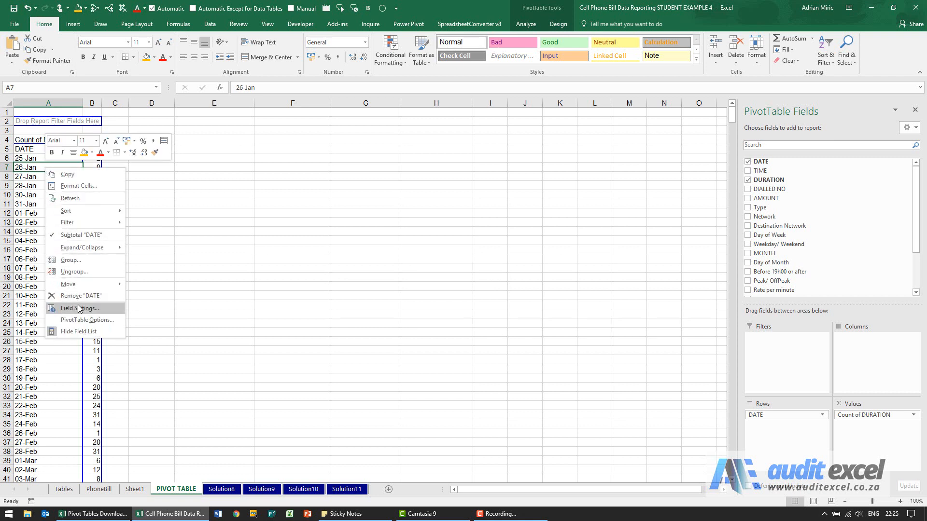
pyautogui.click(78, 308)
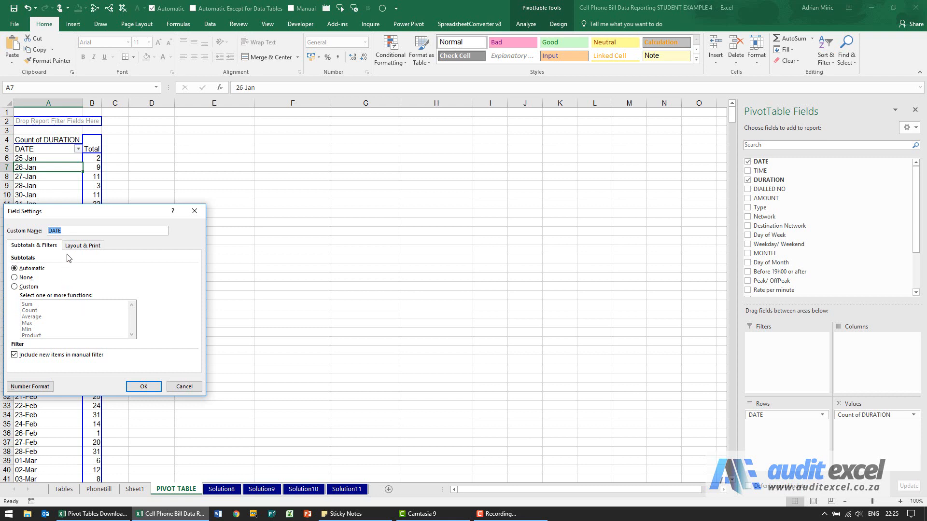
pyautogui.click(83, 244)
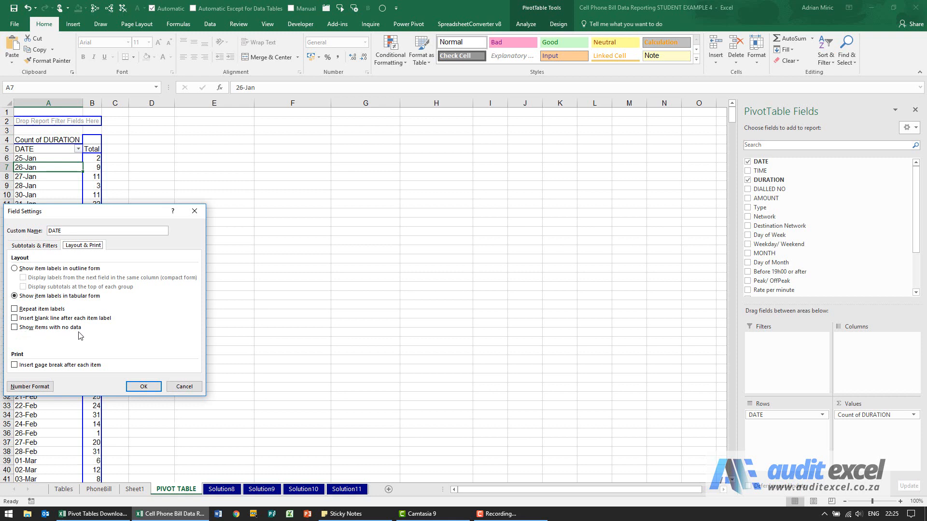
pyautogui.click(15, 327)
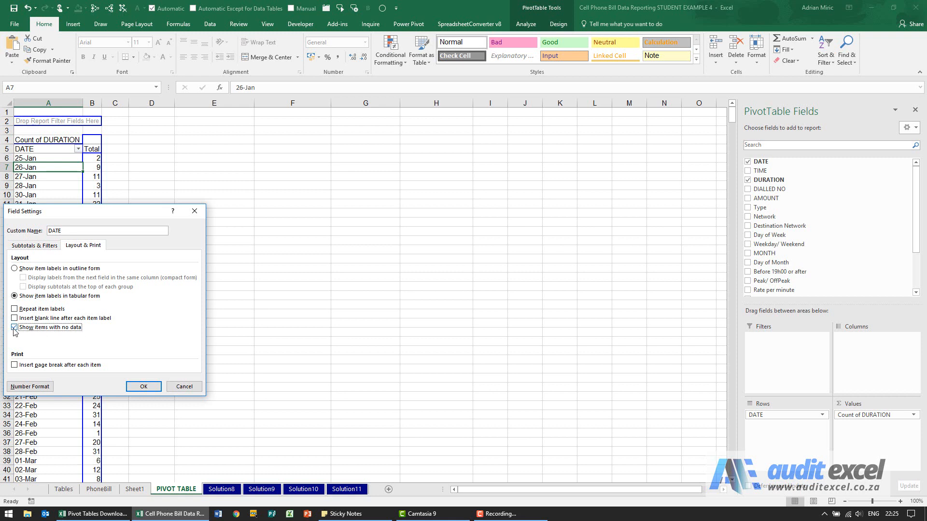
pyautogui.click(142, 386)
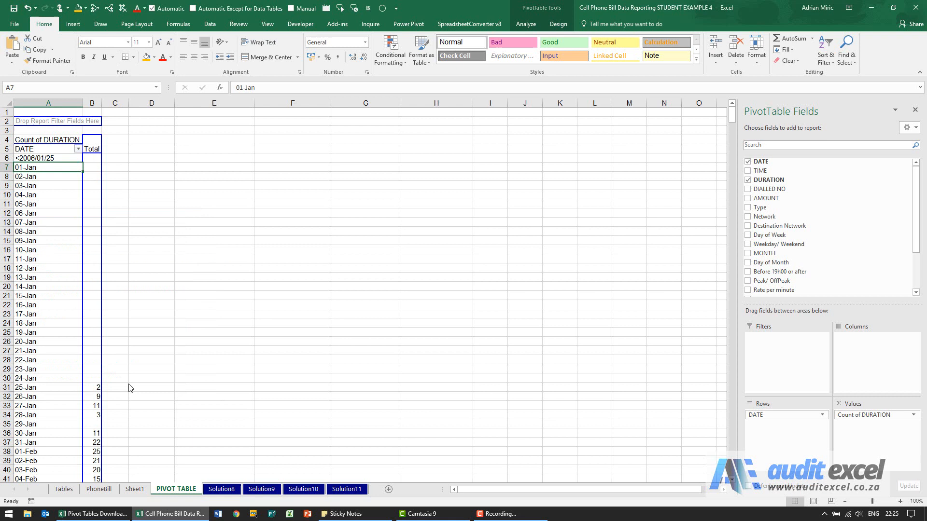
pyautogui.moveTo(119, 260)
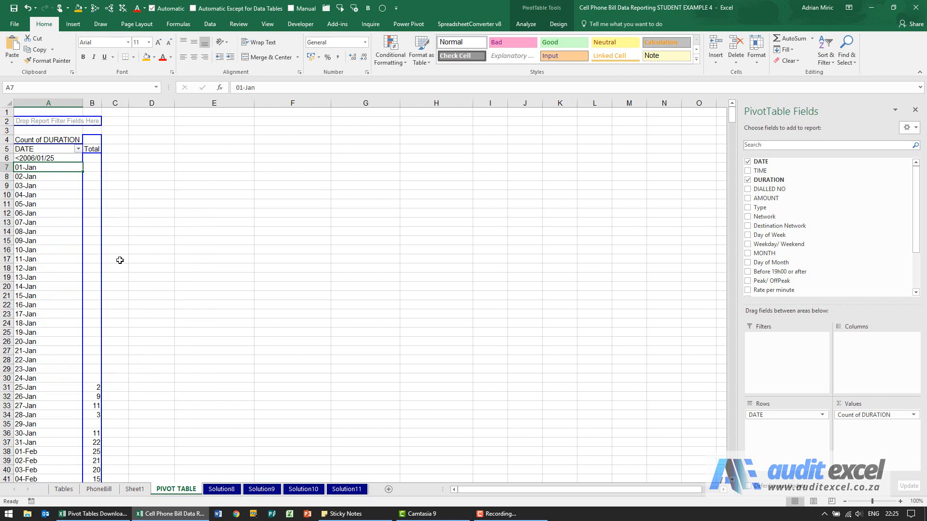
pyautogui.moveTo(49, 220)
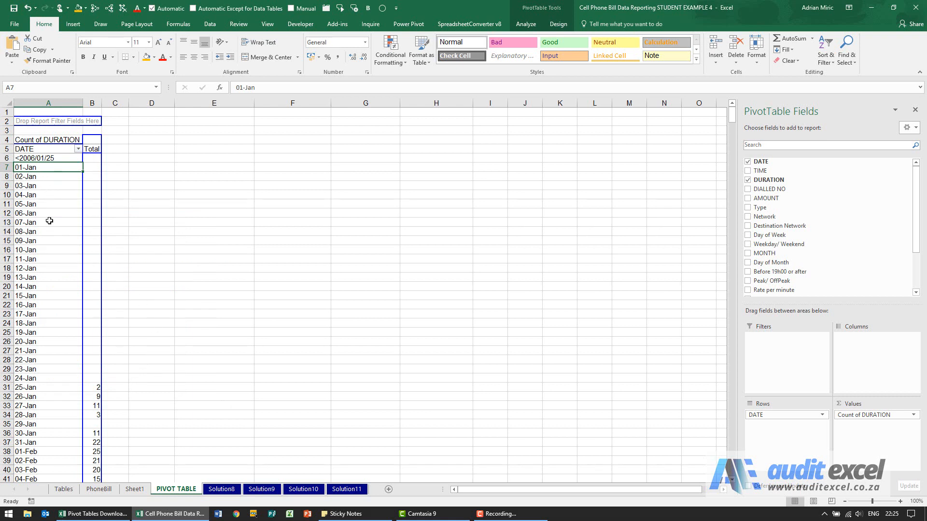
pyautogui.moveTo(32, 386)
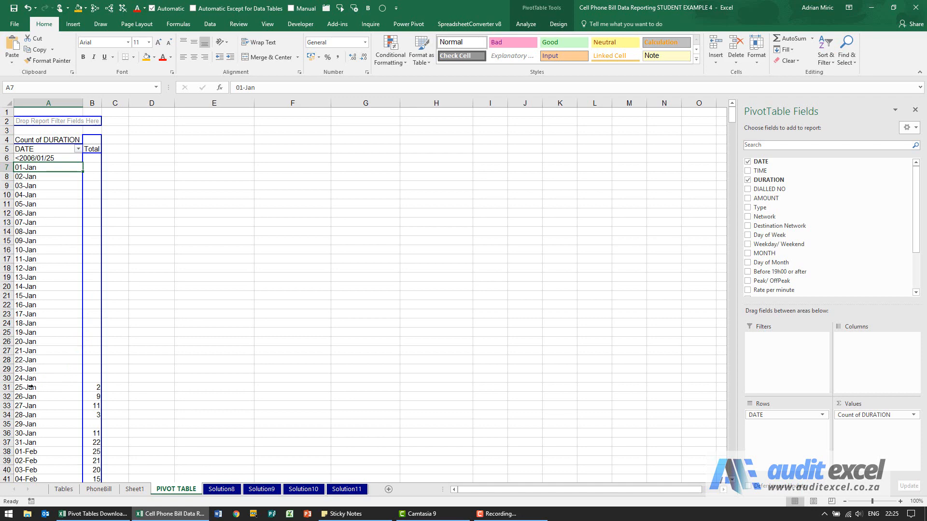
pyautogui.scroll(-3)
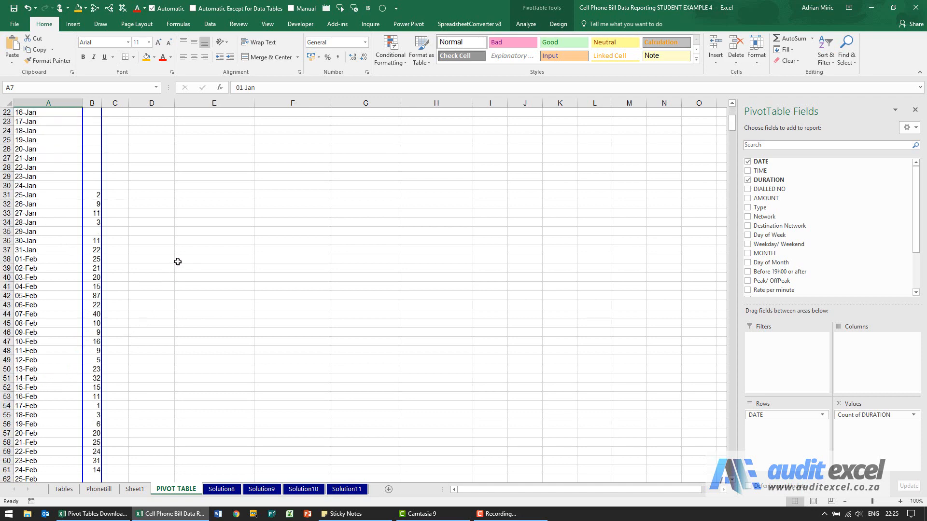
pyautogui.scroll(-3)
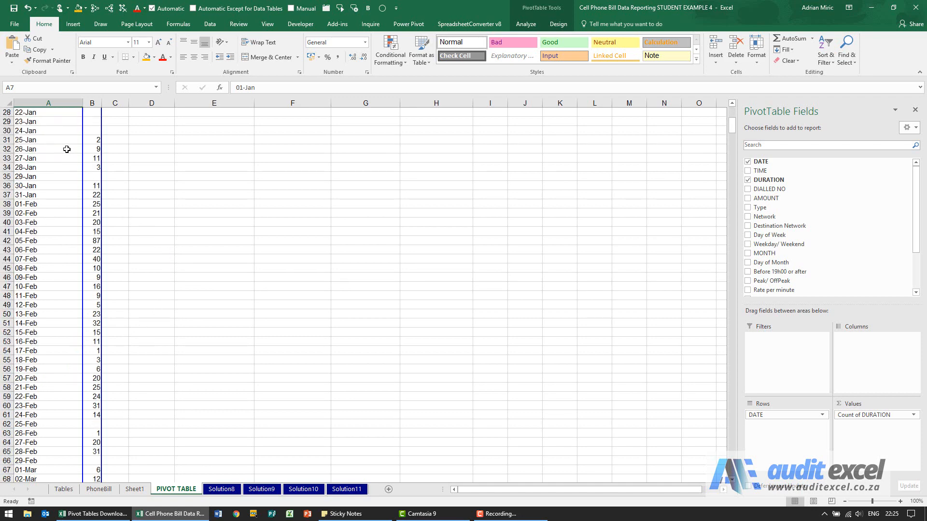
pyautogui.moveTo(49, 180)
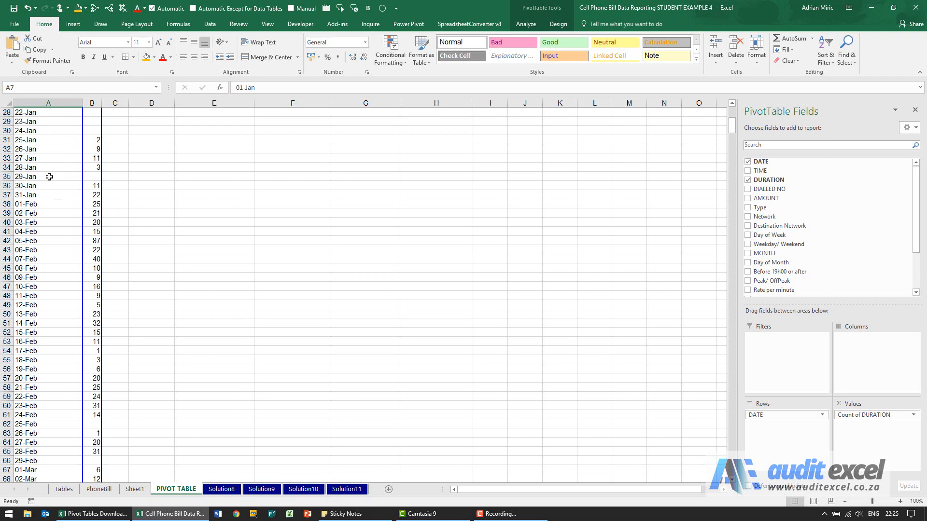
pyautogui.moveTo(92, 200)
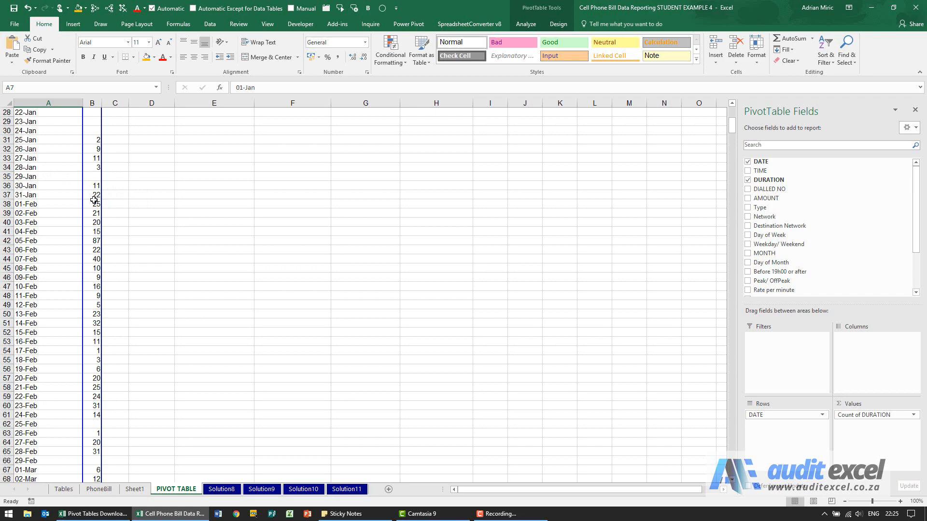
pyautogui.scroll(-3)
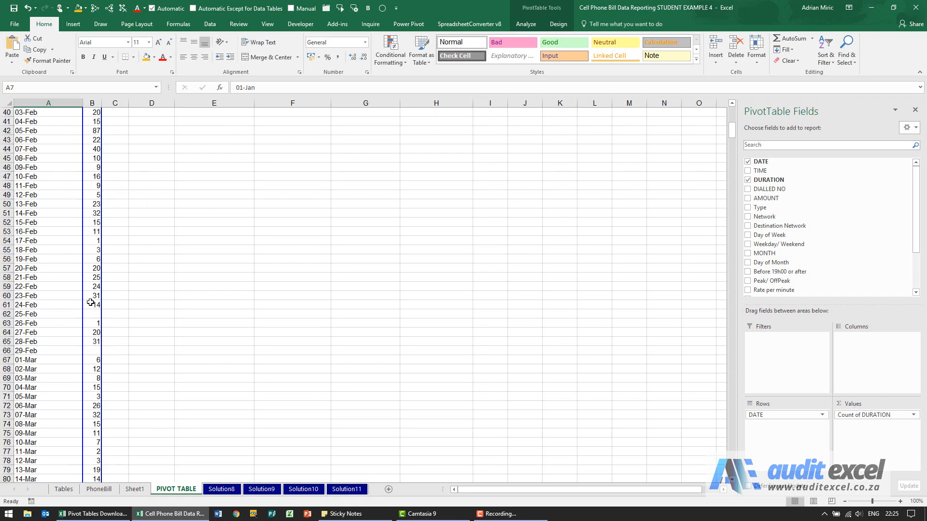
pyautogui.scroll(-3)
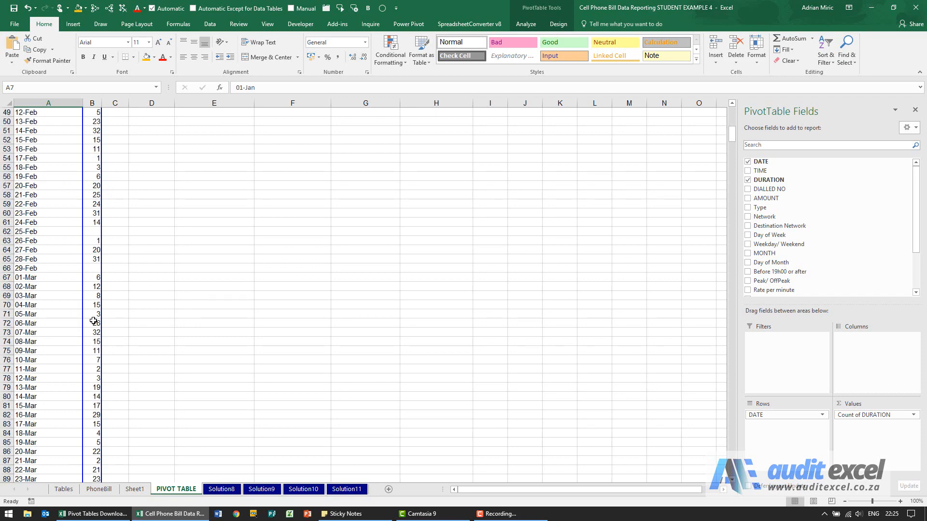
pyautogui.scroll(3)
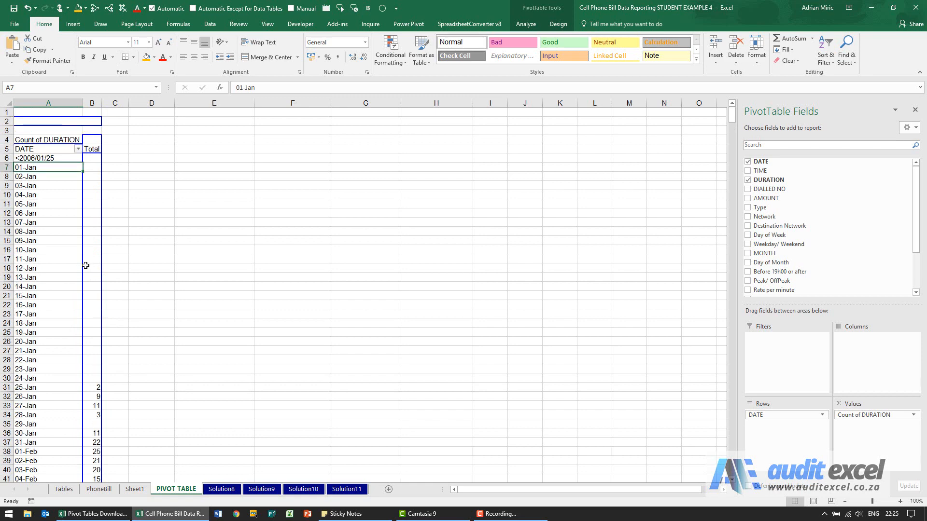
pyautogui.moveTo(86, 264)
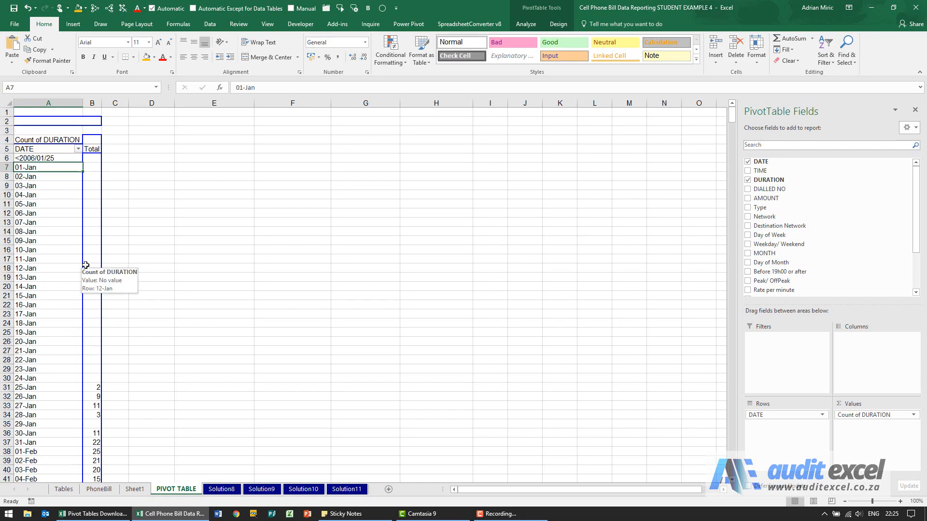